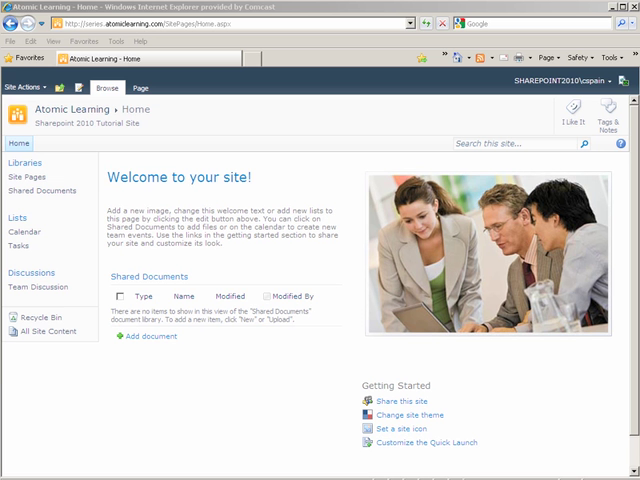
pyautogui.moveTo(267, 436)
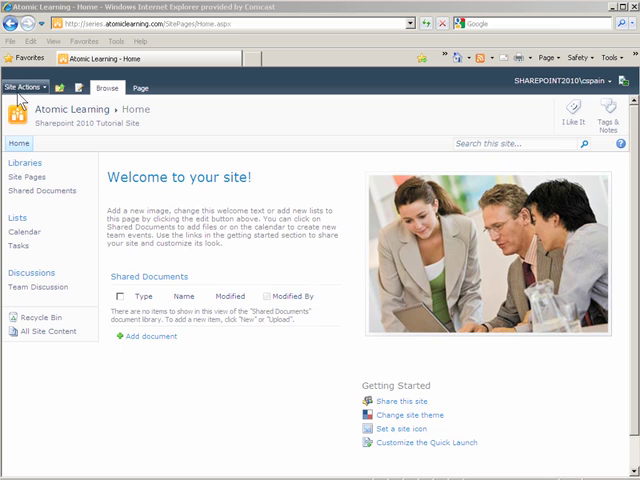
pyautogui.moveTo(48, 92)
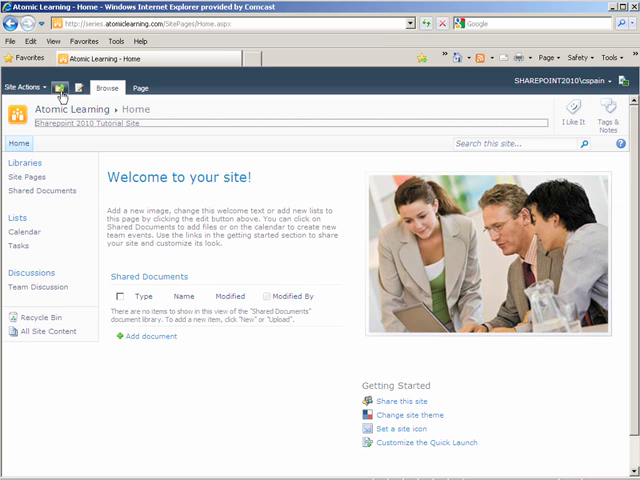
pyautogui.moveTo(63, 103)
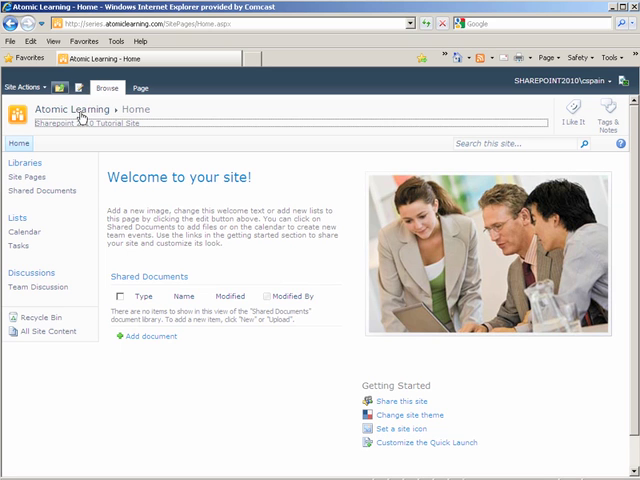
pyautogui.moveTo(490, 143)
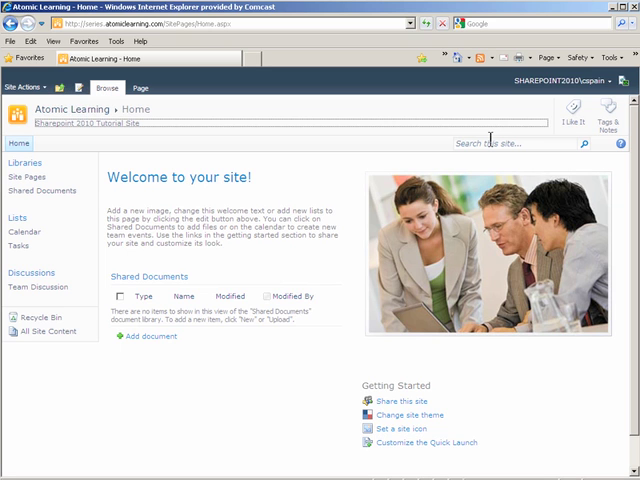
pyautogui.moveTo(535, 110)
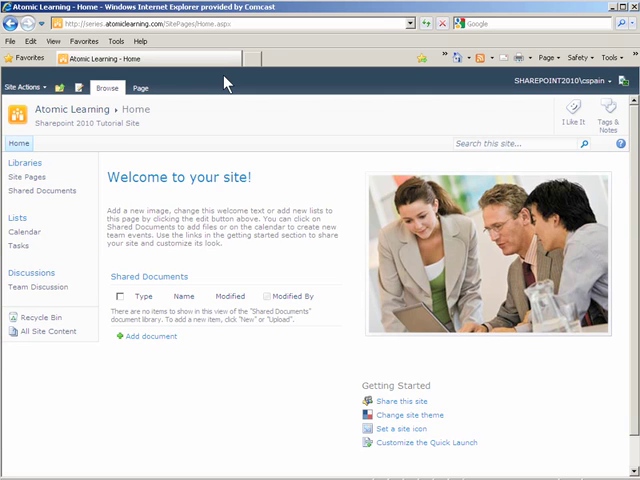
pyautogui.moveTo(117, 228)
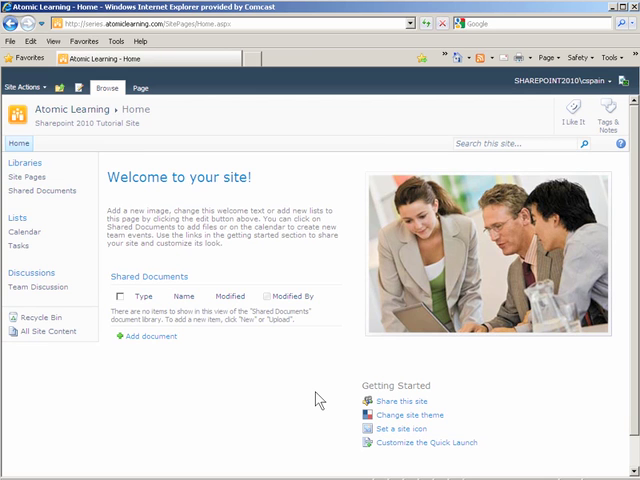
pyautogui.moveTo(303, 402)
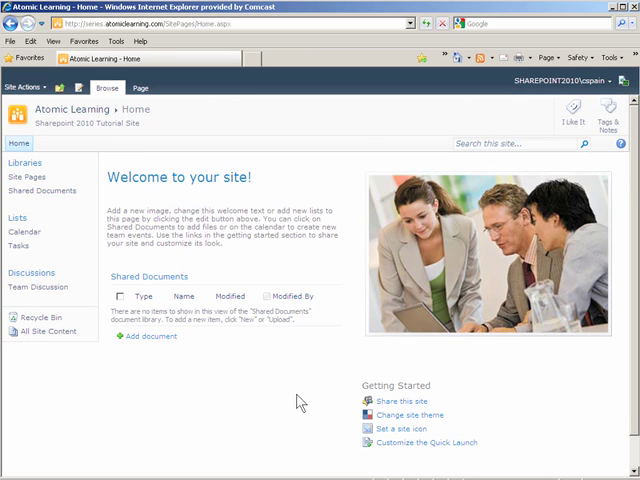